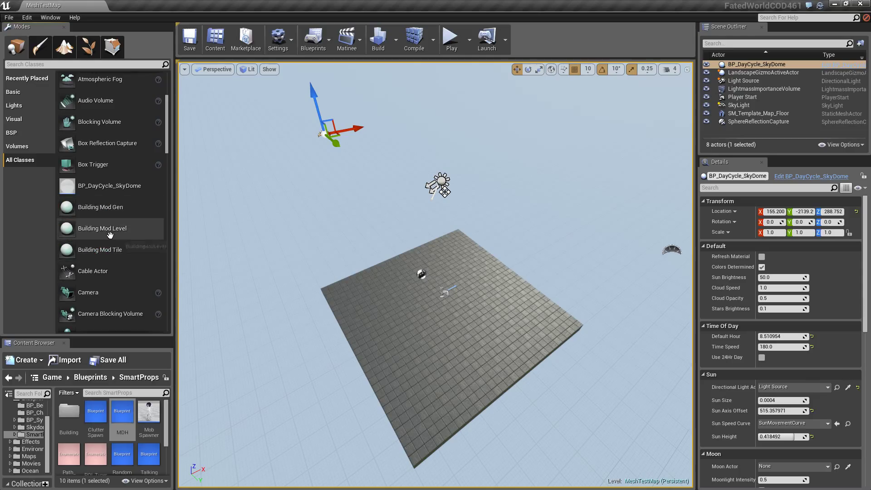
{"action": "mouse_move", "coordinate": [41, 163]}
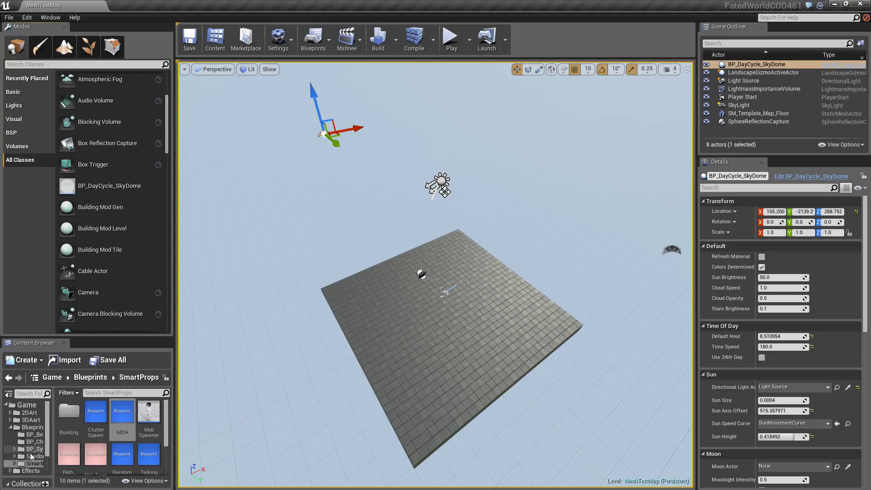
{"action": "mouse_move", "coordinate": [31, 419]}
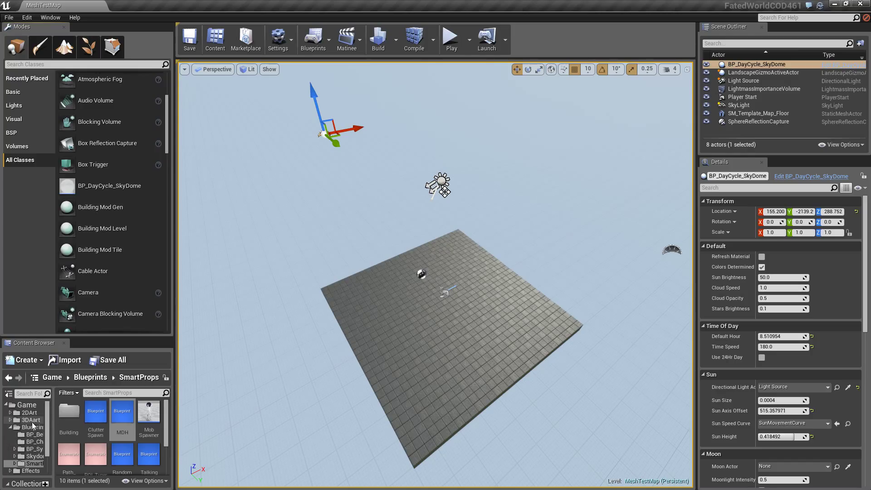
Browse the Content Browser to 3DArt > MeshLib > ModularHouse to reach the modular house meshes.
{"action": "left_click", "coordinate": [29, 419]}
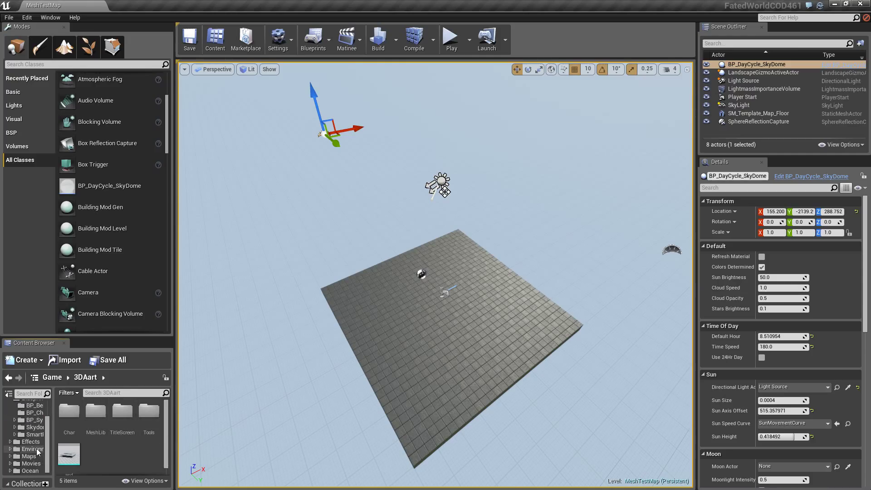
{"action": "left_click", "coordinate": [33, 449]}
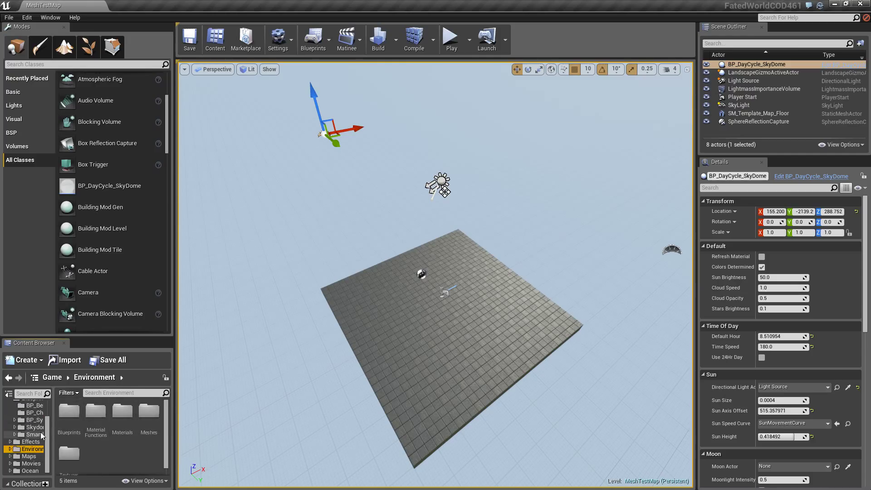
{"action": "left_click", "coordinate": [24, 421]}
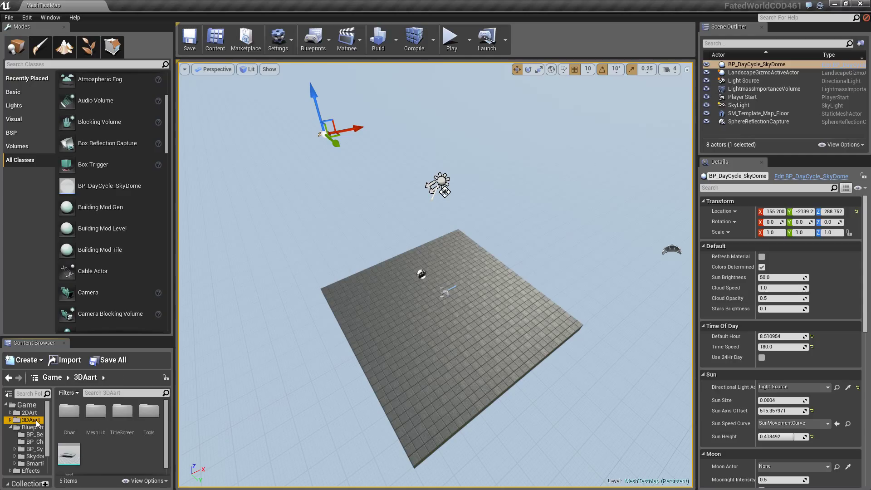
{"action": "left_click", "coordinate": [96, 412]}
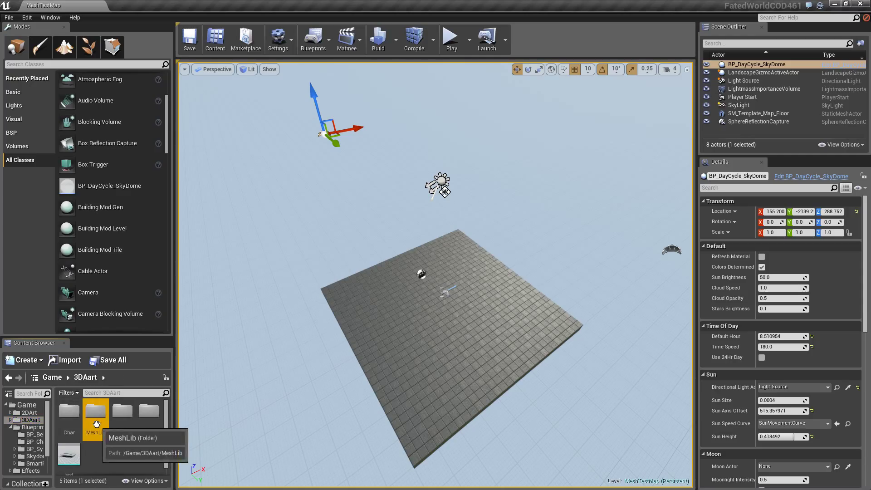
{"action": "double_click", "coordinate": [96, 416]}
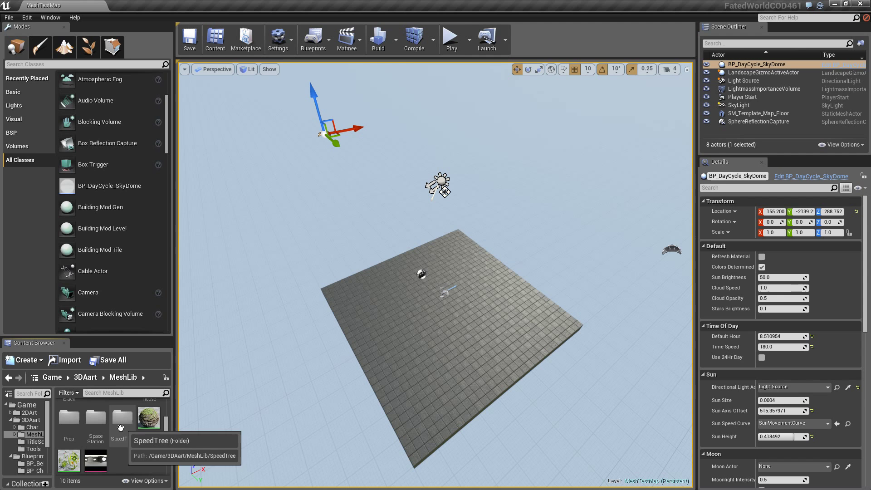
{"action": "left_click", "coordinate": [148, 417]}
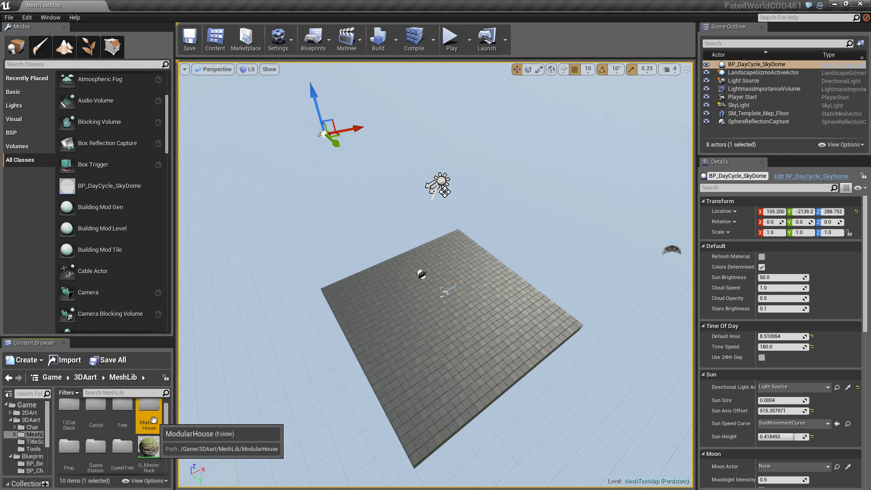
{"action": "double_click", "coordinate": [148, 417]}
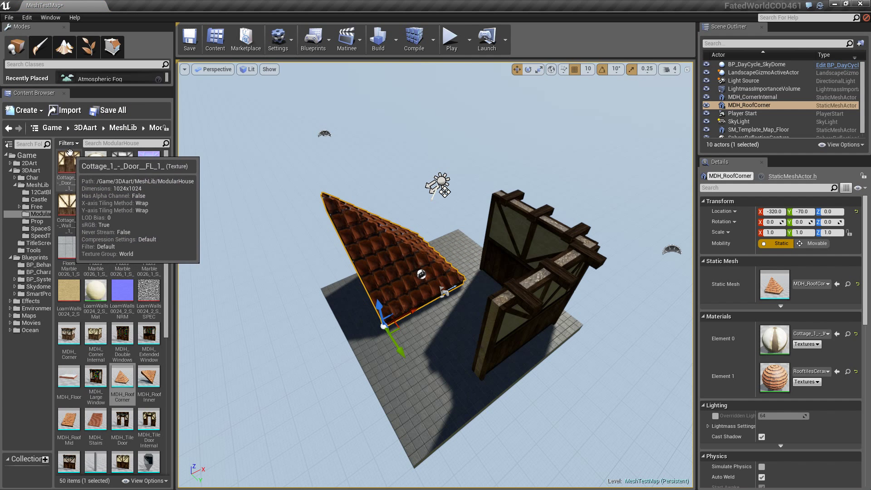
Filter assets to Static Mesh and delete the placed roof corner and corner wall.
{"action": "left_click", "coordinate": [68, 142]}
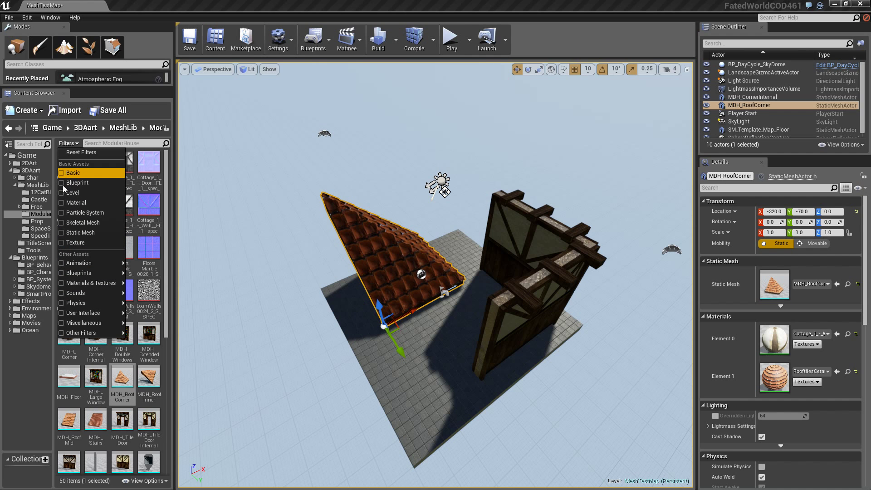
{"action": "left_click", "coordinate": [81, 232]}
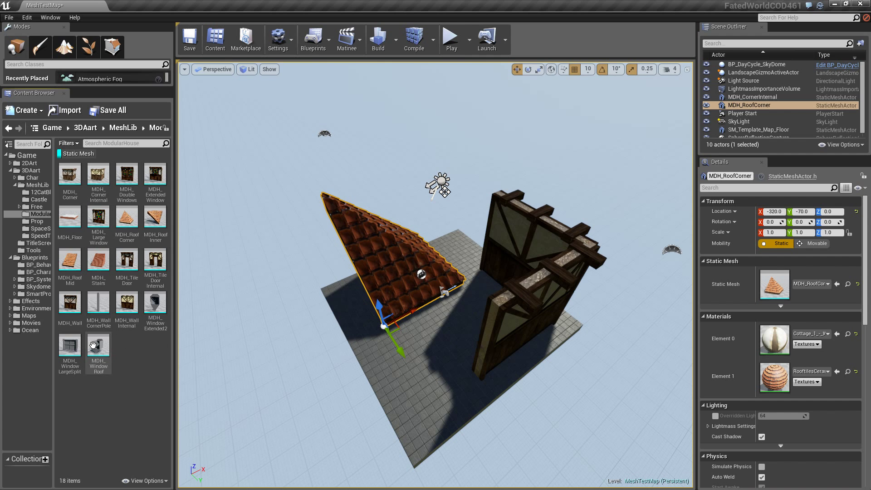
{"action": "mouse_move", "coordinate": [155, 303]}
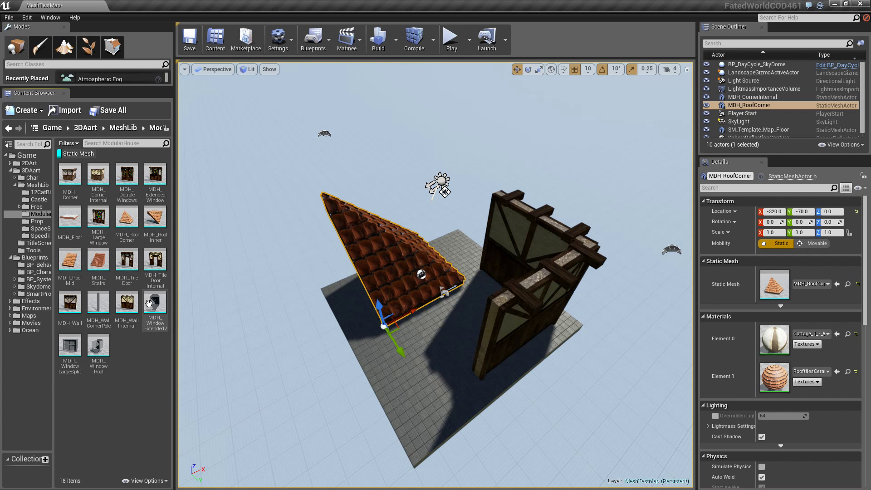
{"action": "mouse_move", "coordinate": [177, 229]}
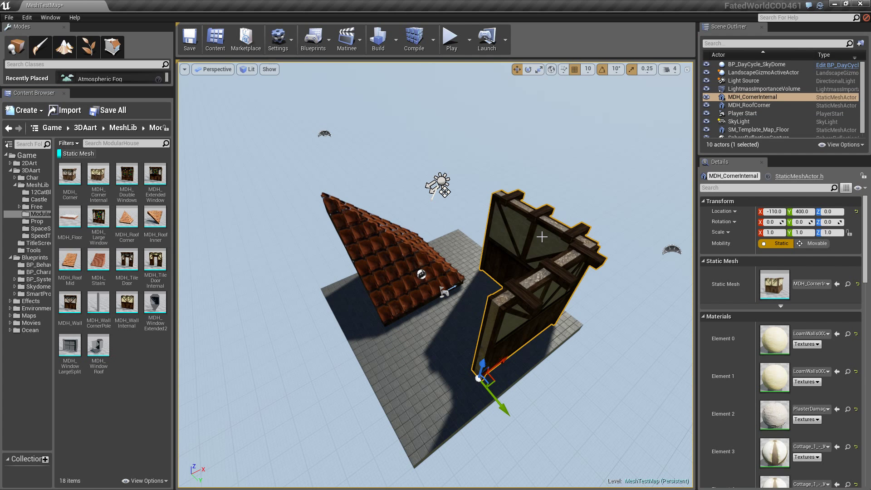
{"action": "key", "text": "Delete"}
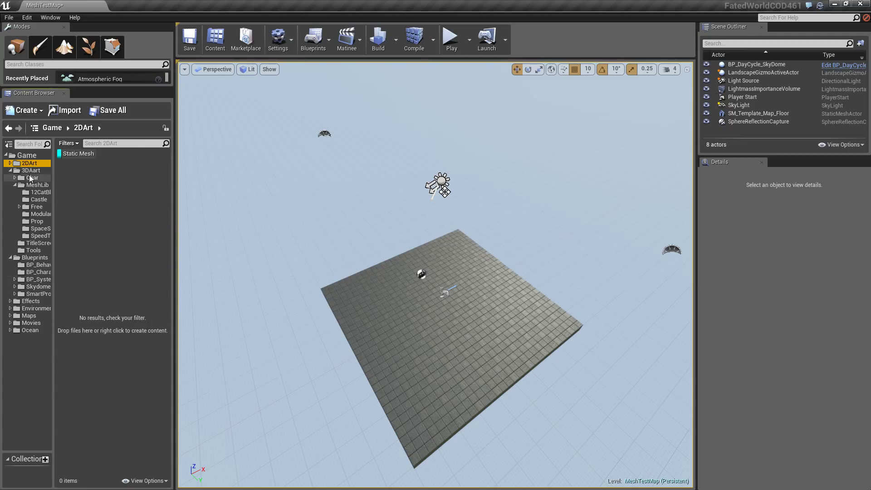
Browse the Char, Environment and Blueprints folders and scroll the All Classes list toward the Building Mod classes.
{"action": "left_click", "coordinate": [39, 185]}
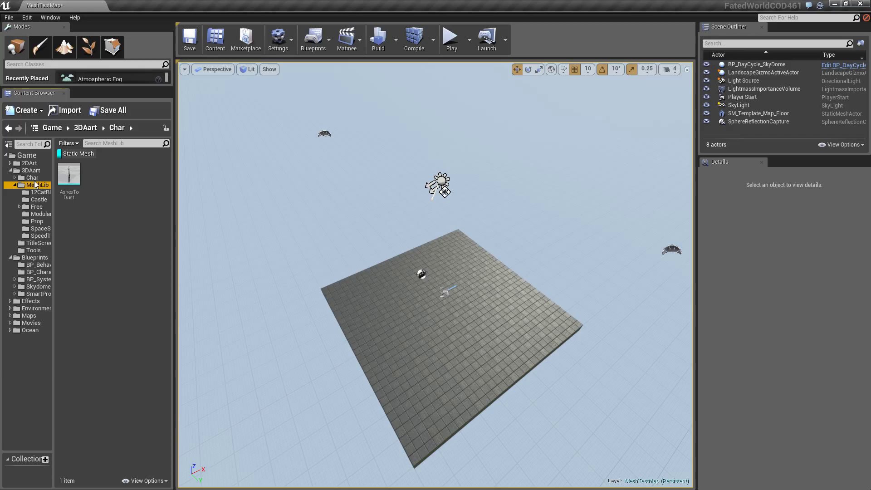
{"action": "left_click", "coordinate": [29, 162]}
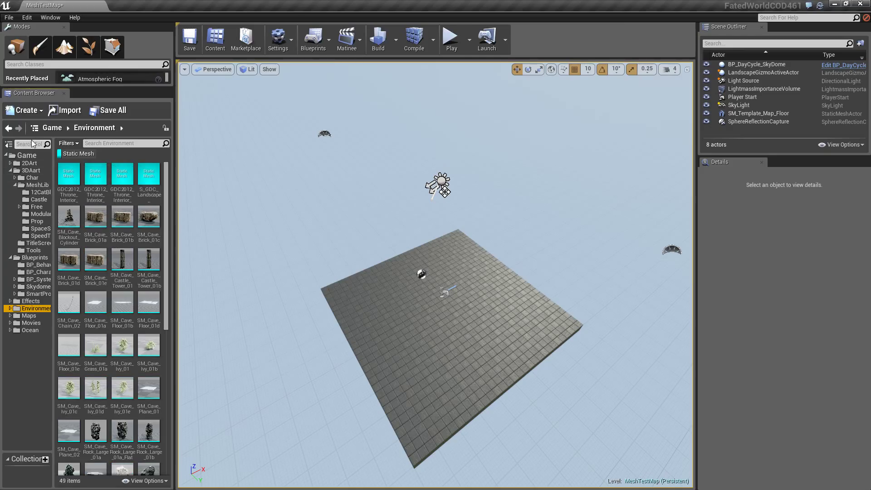
{"action": "left_click", "coordinate": [34, 257]}
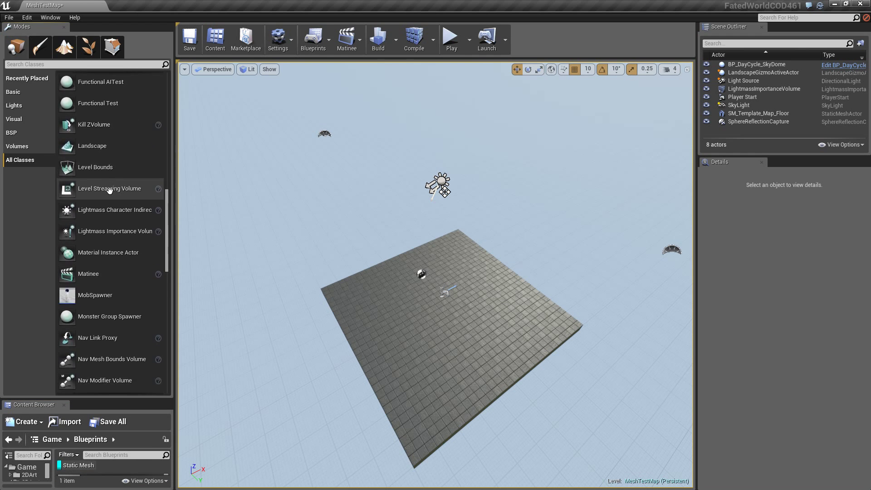
{"action": "scroll", "scroll_direction": "down", "scroll_amount": 3}
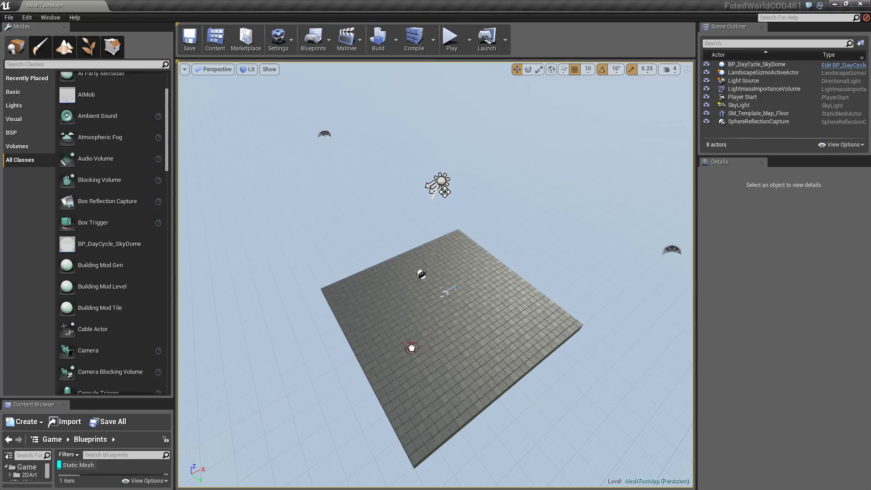
{"action": "left_click", "coordinate": [411, 347]}
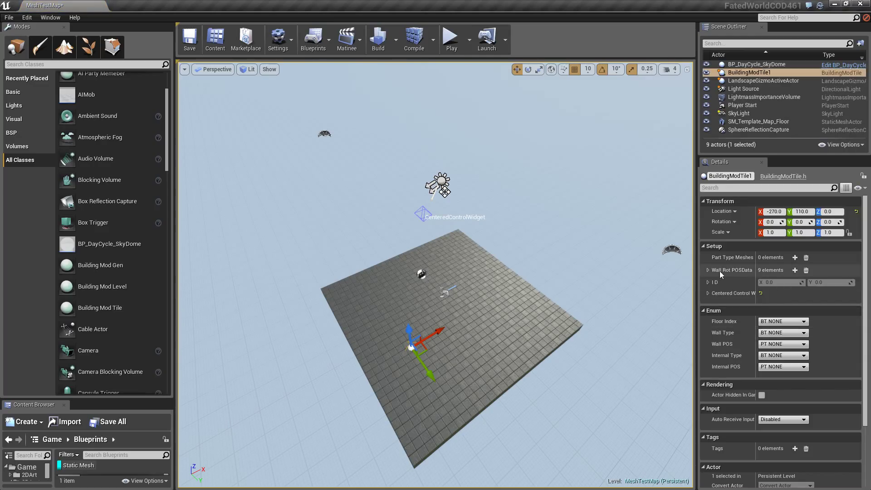
{"action": "mouse_move", "coordinate": [720, 275]}
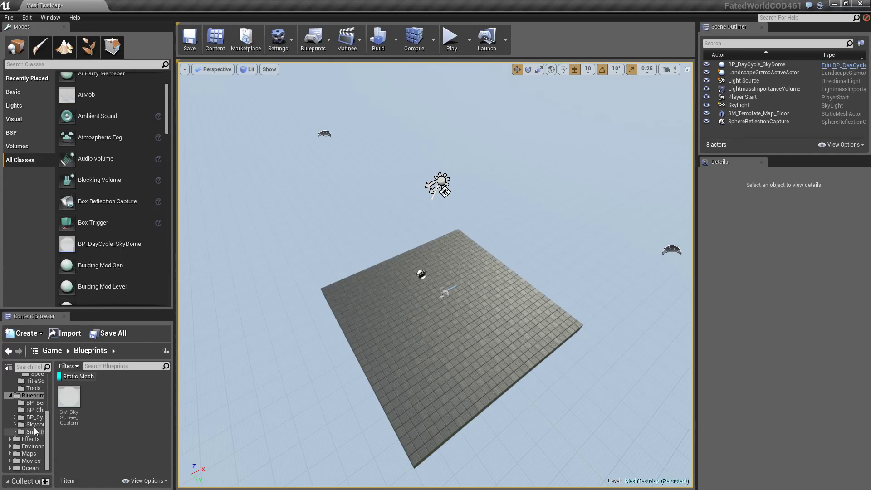
Browse Environment and Maps, then expand the project's Blueprints folder to show its subfolders.
{"action": "left_click", "coordinate": [32, 446]}
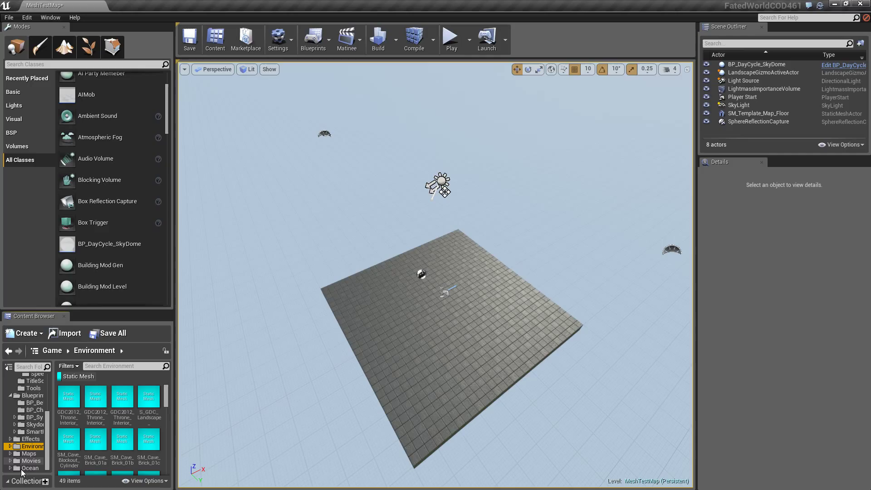
{"action": "left_click", "coordinate": [29, 454]}
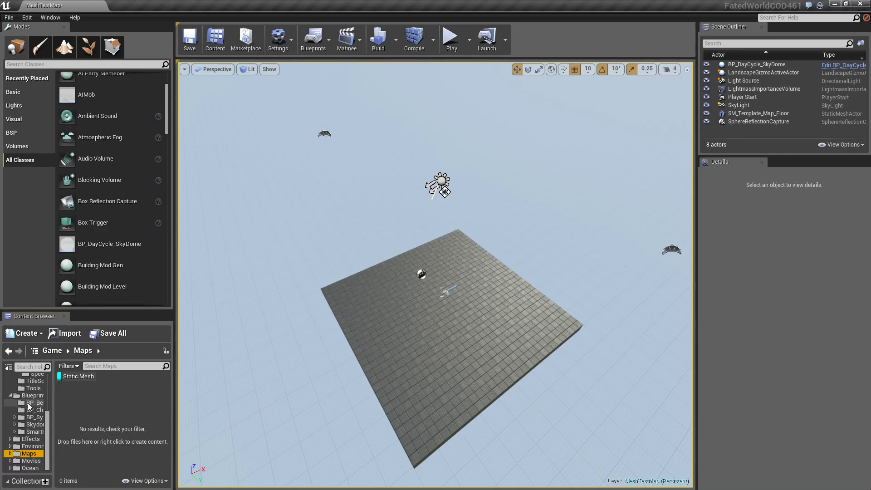
{"action": "left_click", "coordinate": [31, 395]}
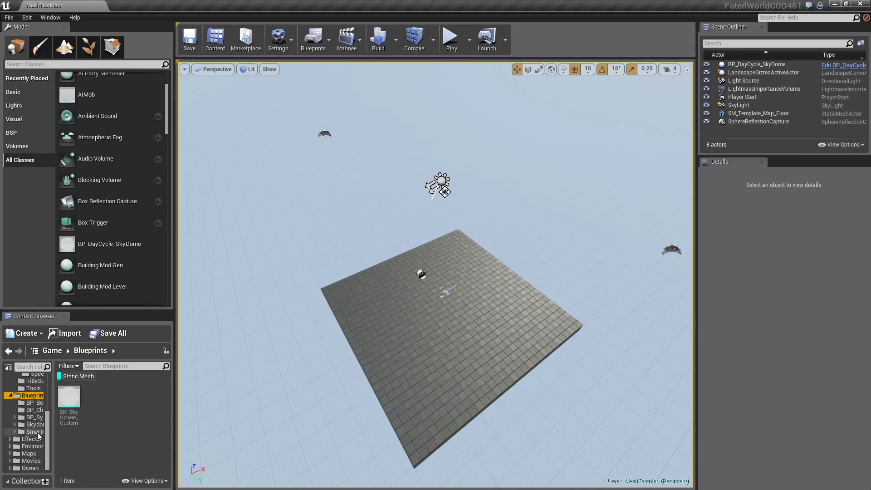
{"action": "left_click", "coordinate": [30, 394]}
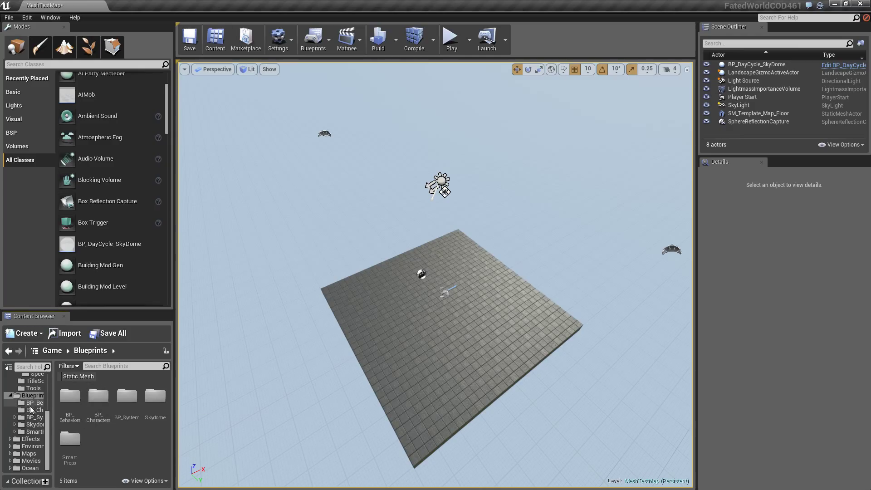
{"action": "mouse_move", "coordinate": [69, 440]}
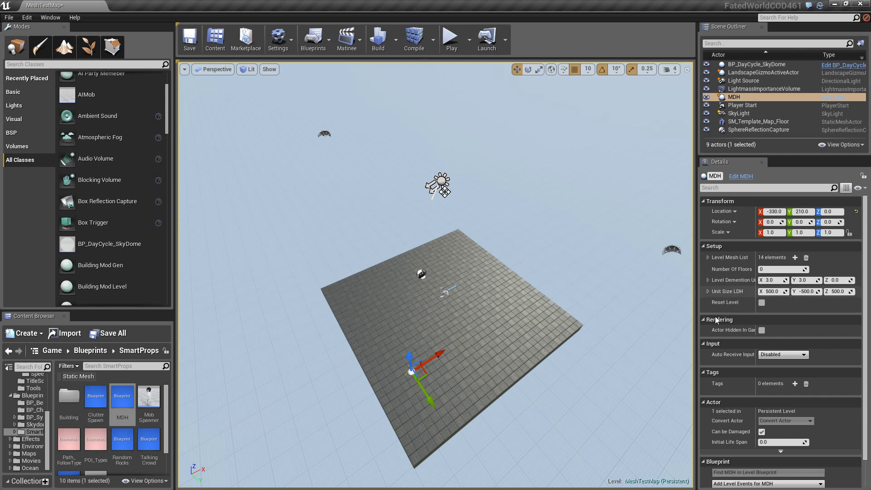
Expand the MDH actor's Level Mesh List, scroll through its 14 meshes, then collapse it.
{"action": "left_click", "coordinate": [707, 257]}
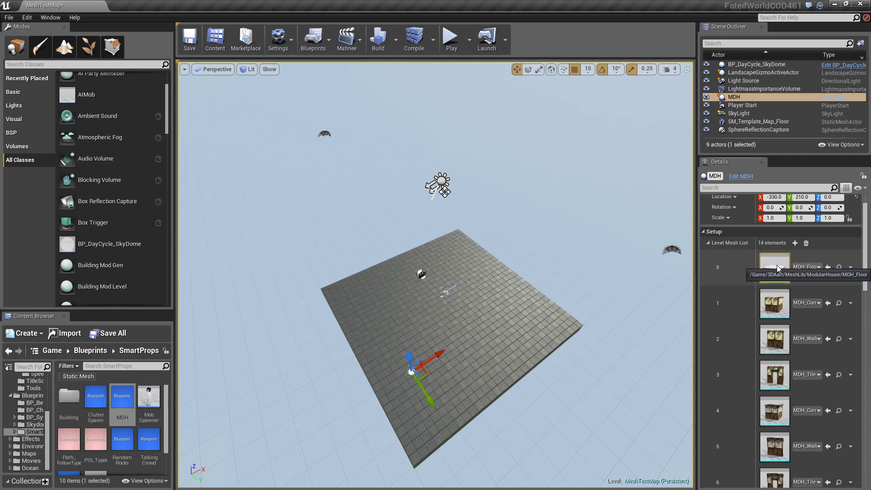
{"action": "scroll", "scroll_direction": "down", "scroll_amount": 3}
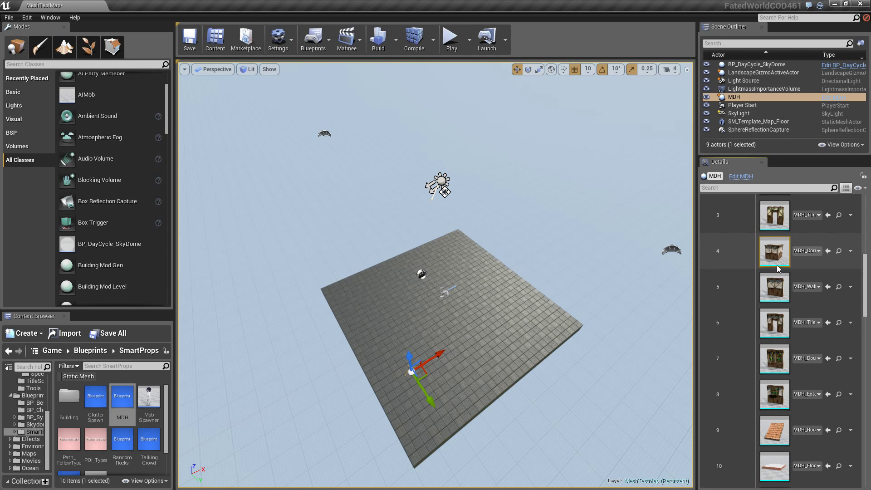
{"action": "scroll", "scroll_direction": "down", "scroll_amount": 3}
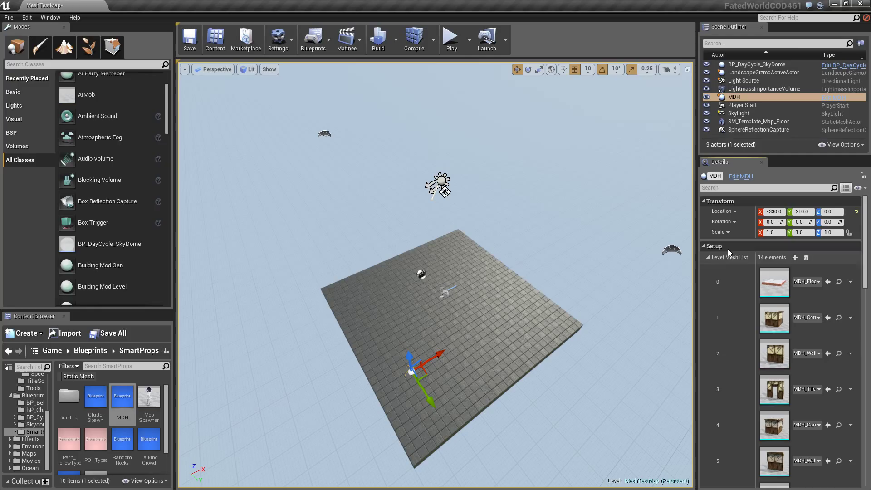
{"action": "left_click", "coordinate": [709, 257]}
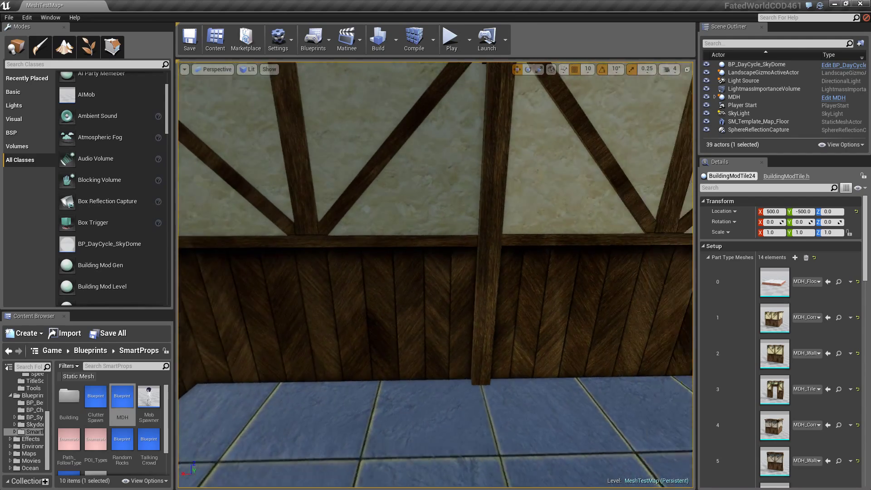
Look around inside the regenerated three-storey house.
{"action": "right_click", "coordinate": [406, 241]}
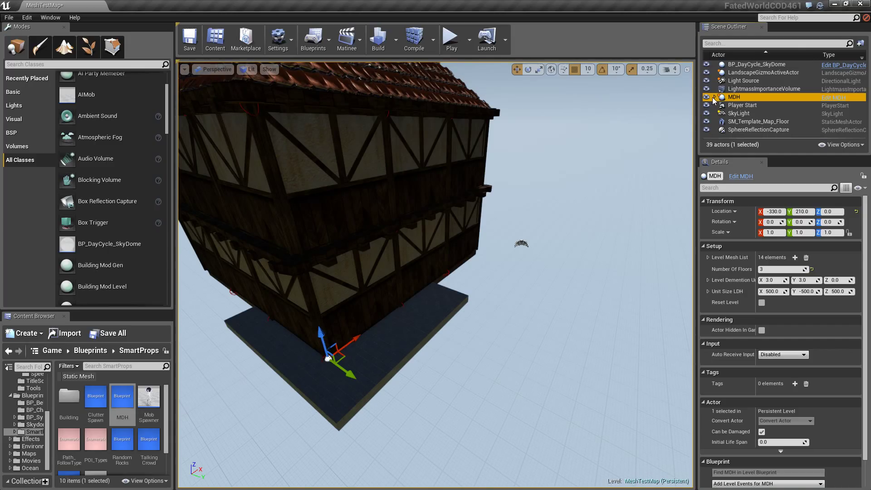
{"action": "left_click", "coordinate": [714, 97]}
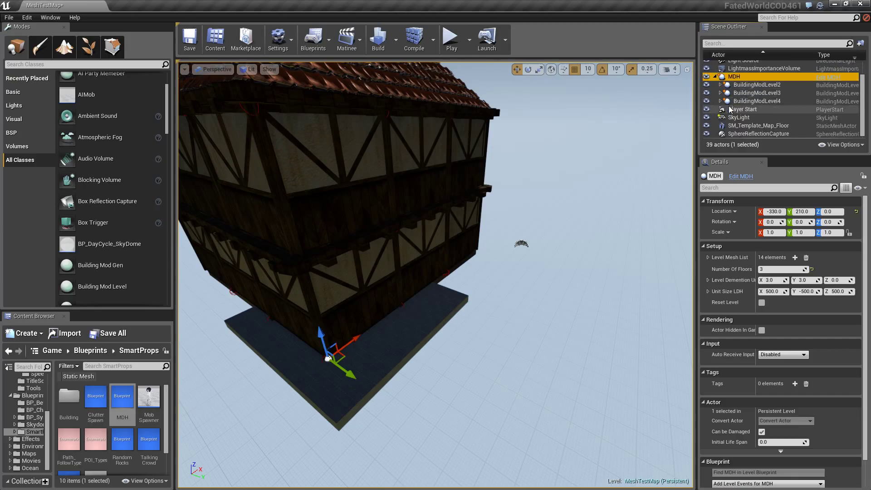
{"action": "left_click", "coordinate": [757, 121]}
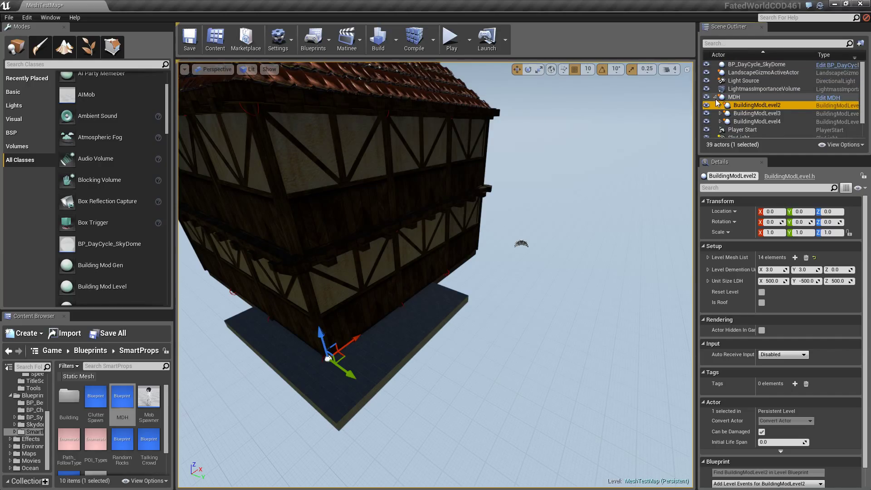
{"action": "left_click", "coordinate": [734, 97]}
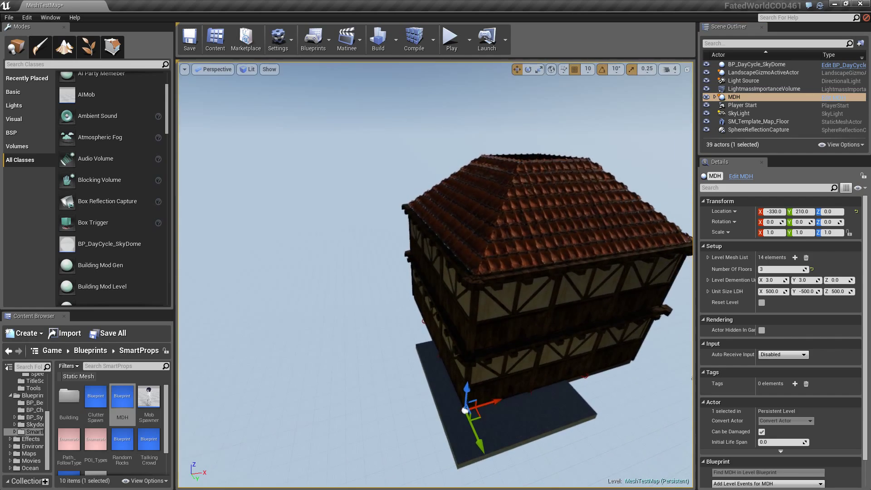
{"action": "right_click", "coordinate": [591, 251]}
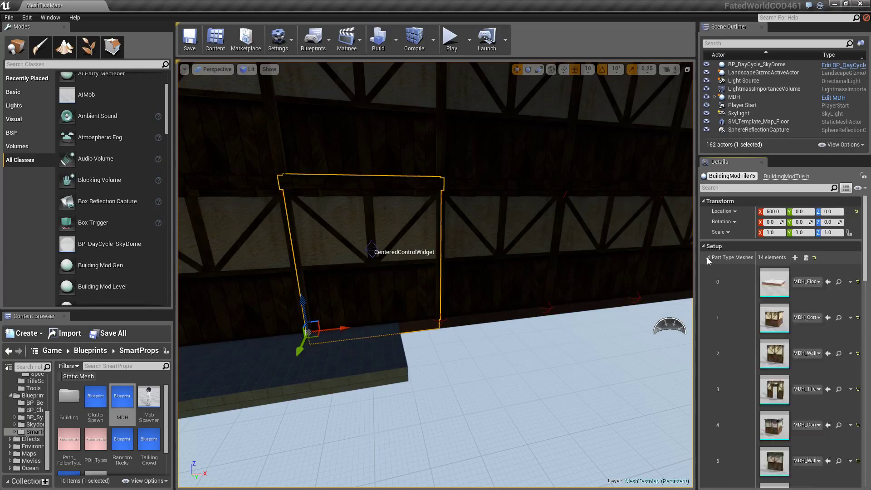
Set the selected wall tile's Wall Type to BT DOOR EXTERNAL and pull back to view the doorway.
{"action": "left_click", "coordinate": [709, 257]}
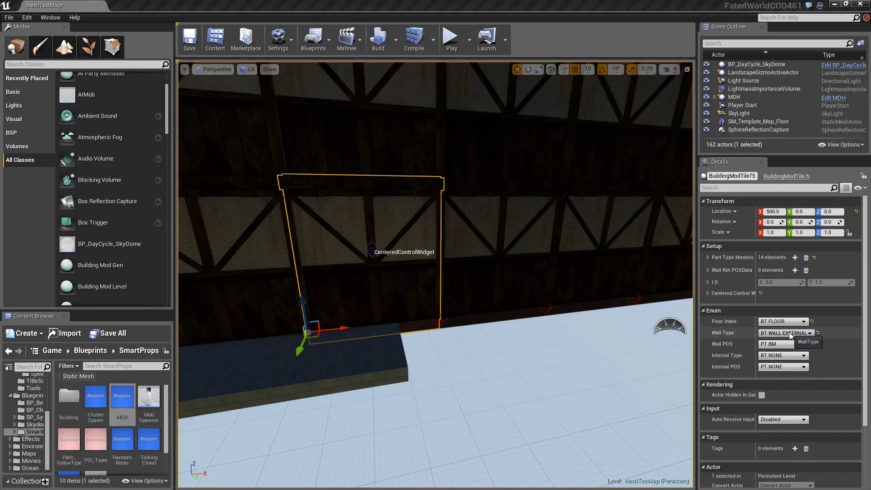
{"action": "left_click", "coordinate": [784, 333]}
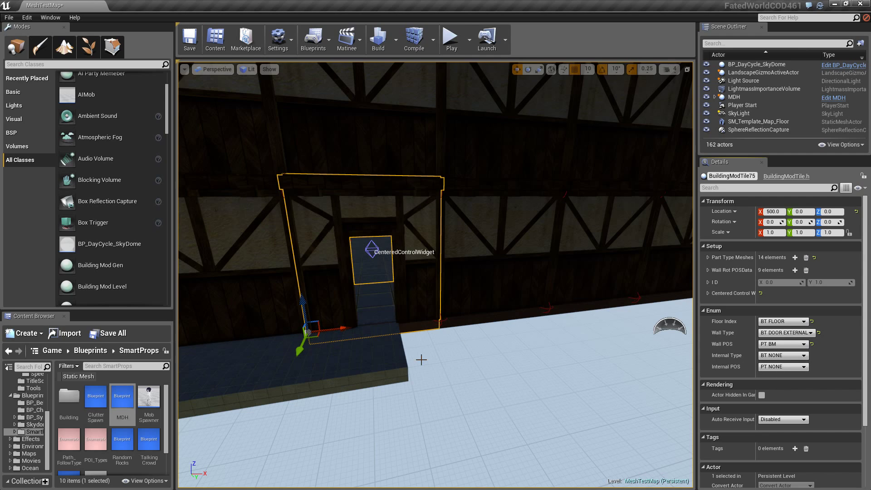
{"action": "right_click", "coordinate": [555, 375]}
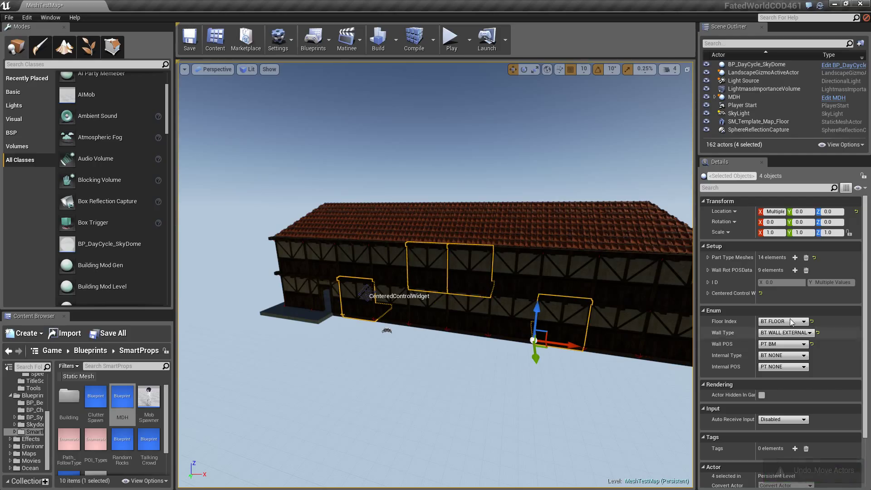
Set the first selected wall tiles to a BT WINDOW TYPE and view them from the house's side.
{"action": "left_click", "coordinate": [783, 332]}
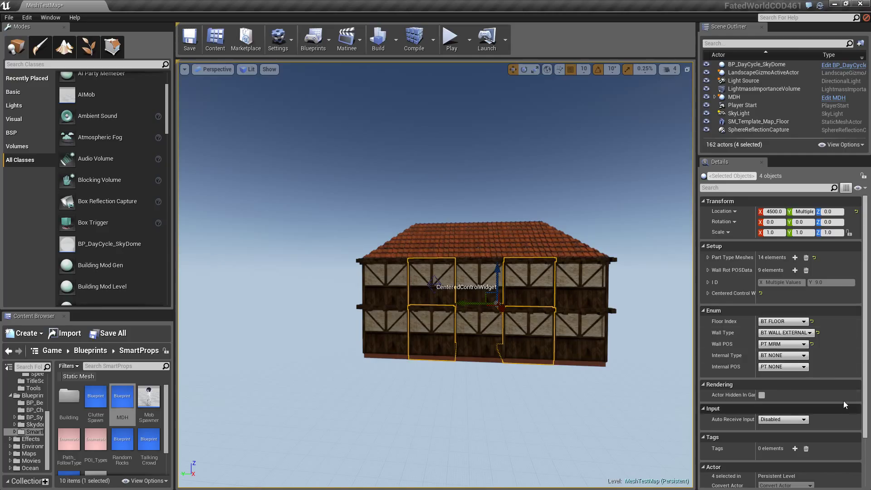
{"action": "mouse_move", "coordinate": [706, 318]}
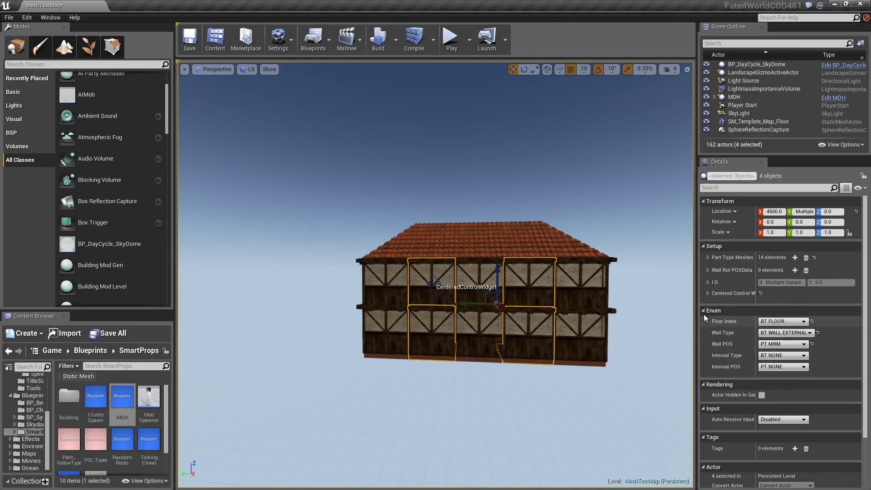
{"action": "left_click", "coordinate": [784, 333]}
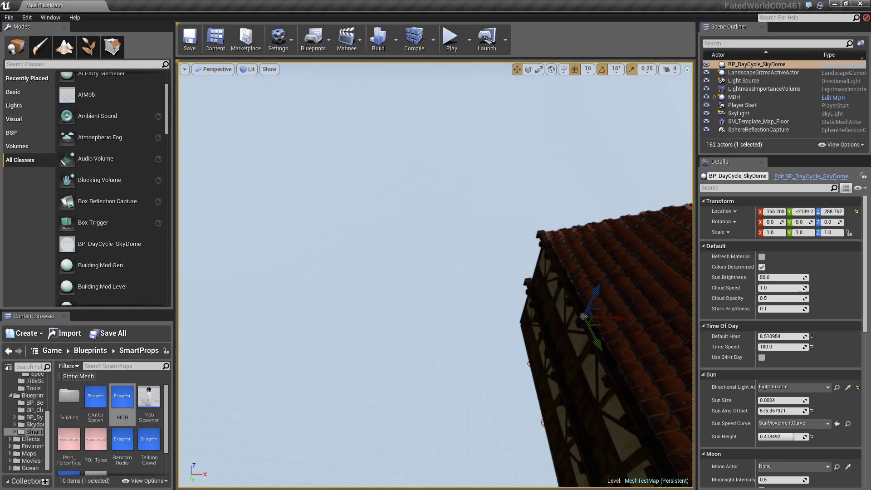
{"action": "right_click", "coordinate": [484, 215]}
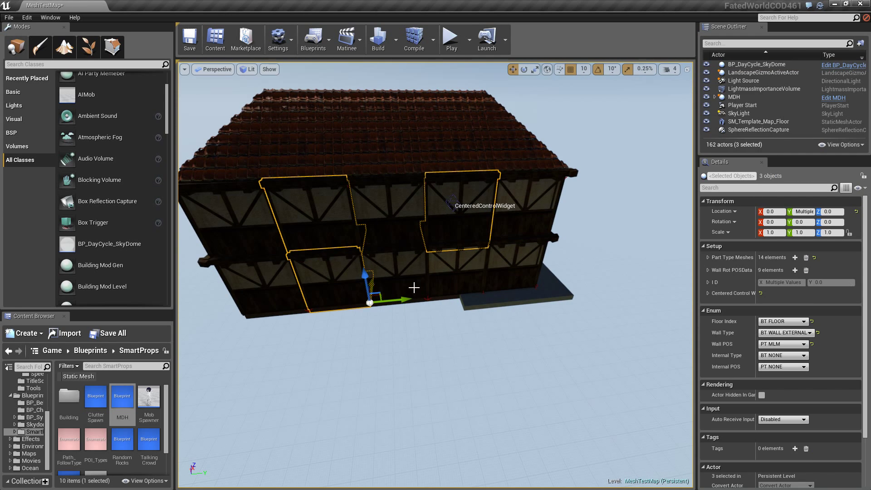
{"action": "left_click", "coordinate": [810, 332]}
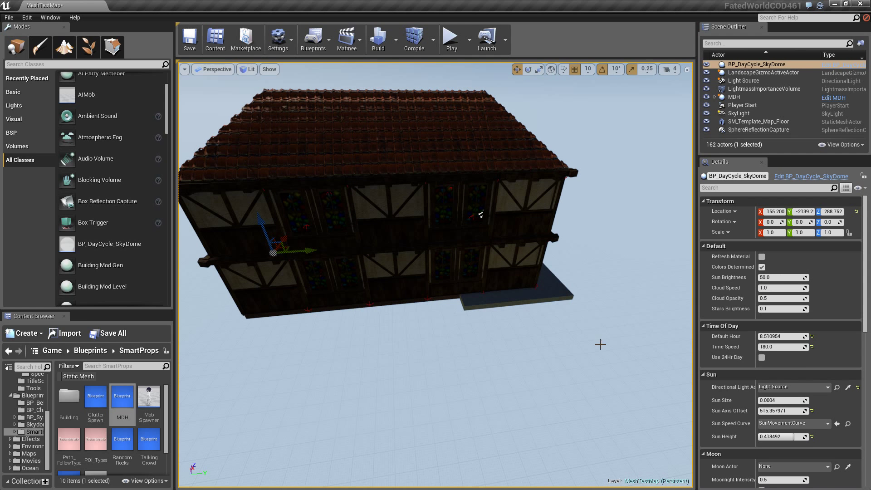
{"action": "right_click", "coordinate": [600, 344]}
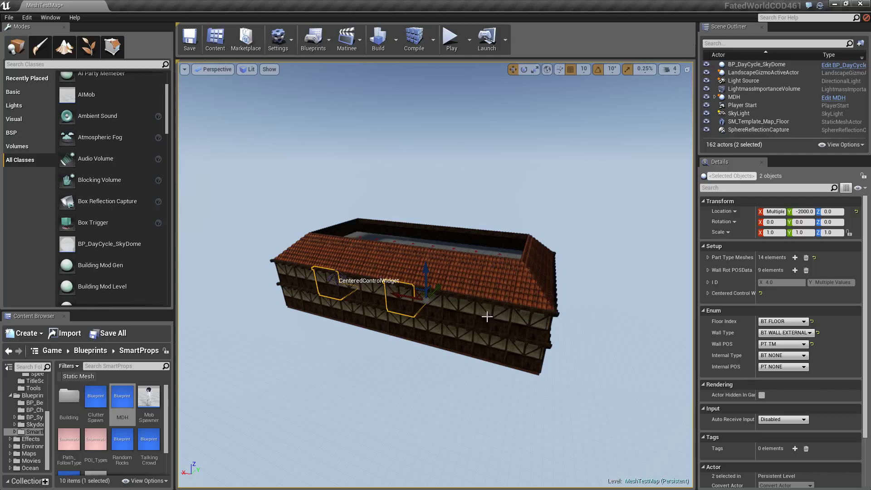
Select more wall tiles on the long side and make them windows as well.
{"action": "left_click", "coordinate": [492, 327]}
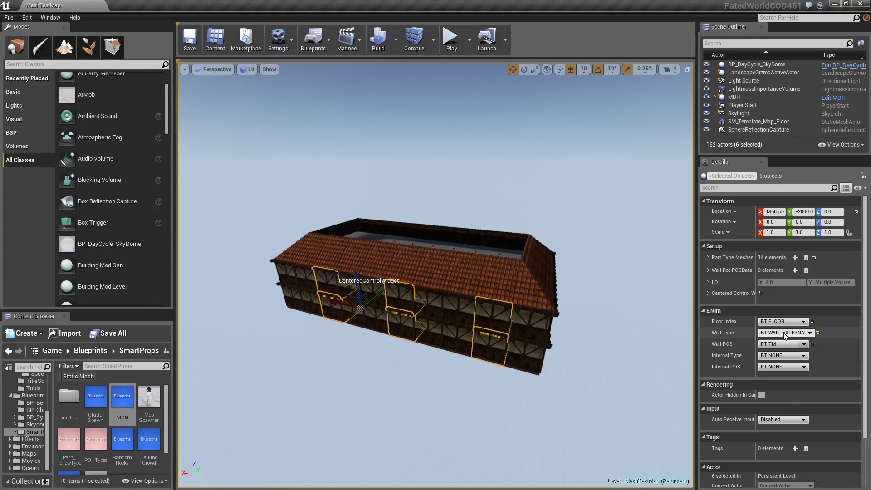
{"action": "left_click", "coordinate": [810, 332]}
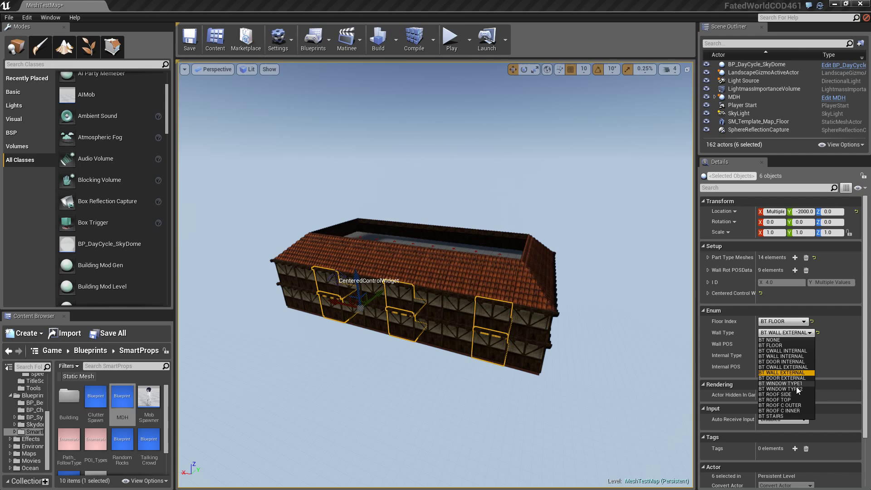
{"action": "left_click", "coordinate": [756, 63]}
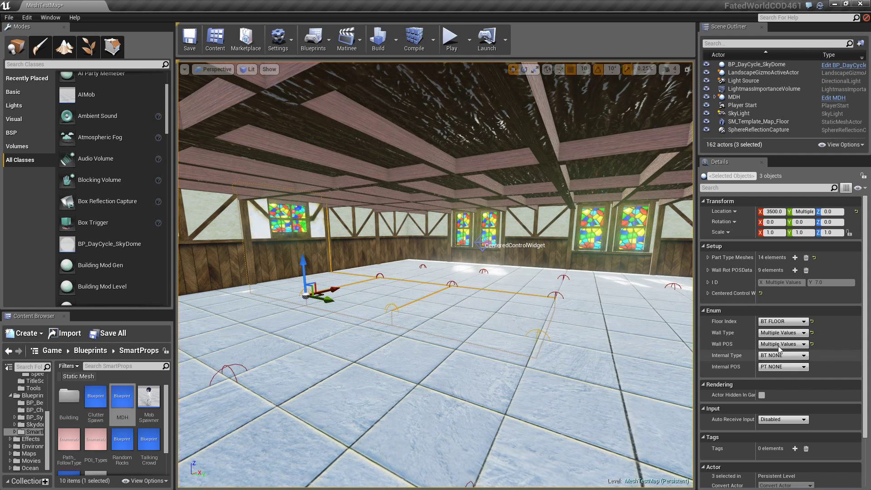
Set Internal Type to BT WALL INTERNAL on the three tiles and choose an Internal POS for the partition.
{"action": "left_click", "coordinate": [782, 356]}
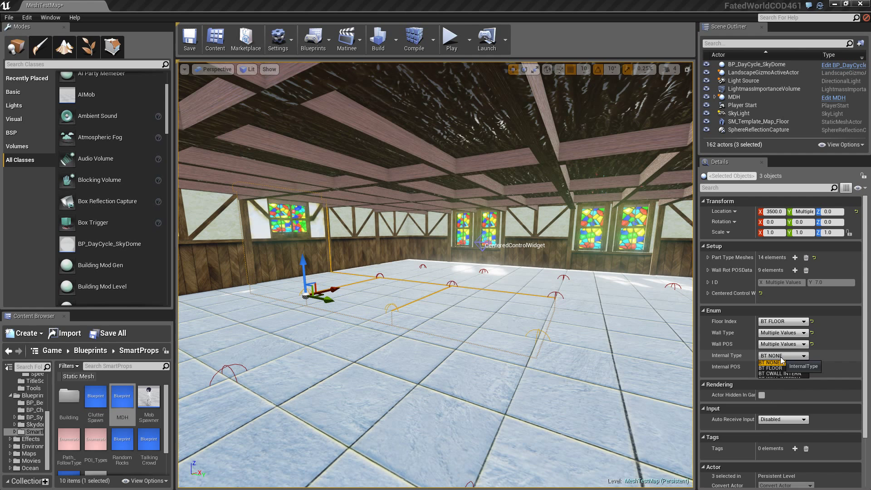
{"action": "left_click", "coordinate": [783, 356]}
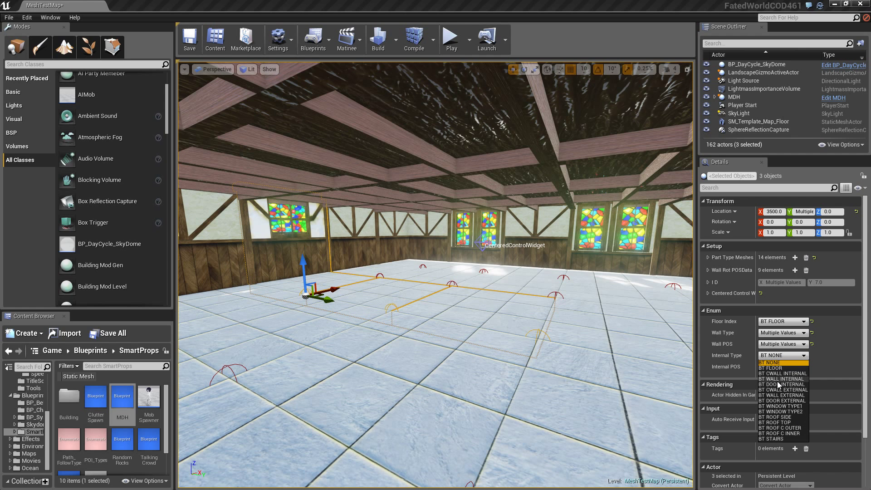
{"action": "left_click", "coordinate": [782, 379]}
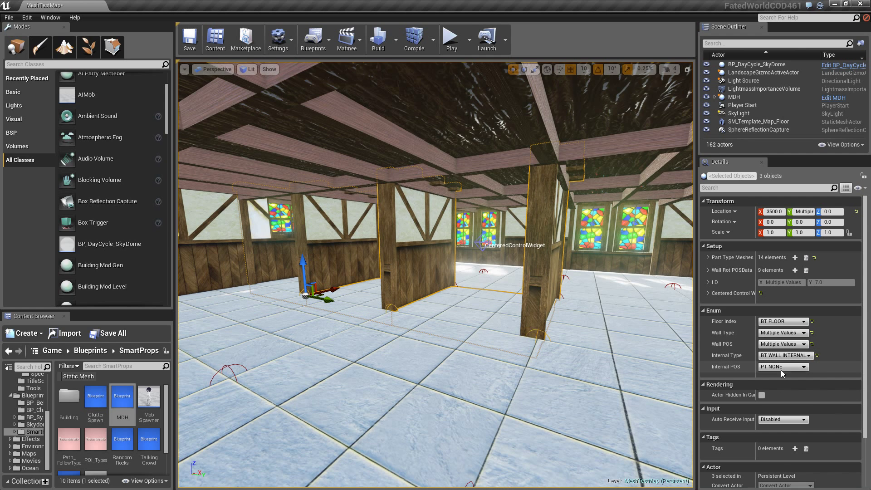
{"action": "left_click", "coordinate": [784, 366]}
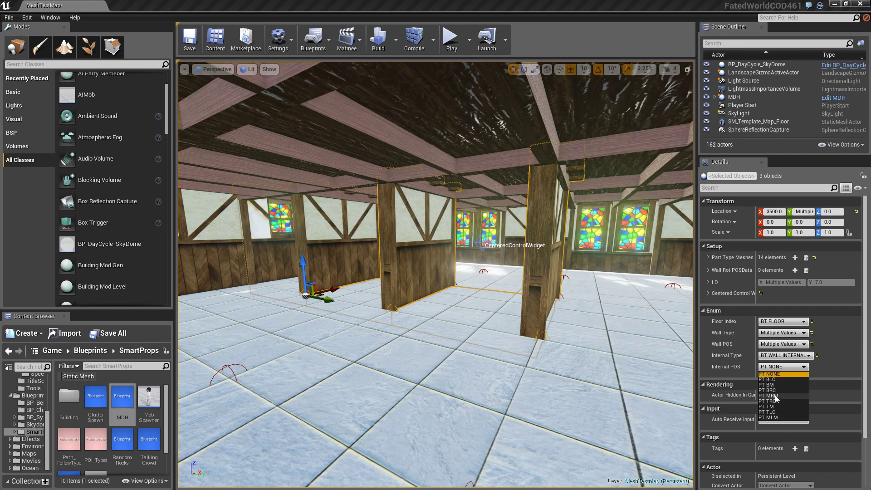
{"action": "left_click", "coordinate": [769, 395]}
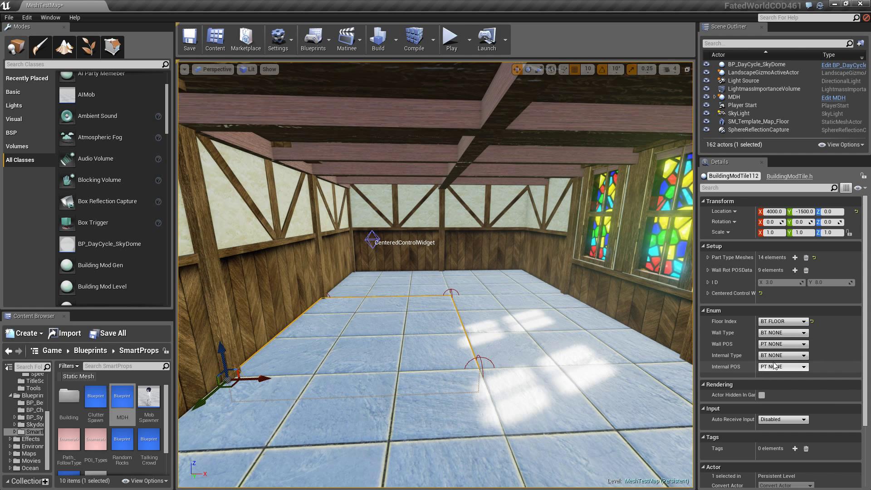
Set the stair tile's Floor Index to BT NONE so the stairs rise through an opening.
{"action": "left_click", "coordinate": [783, 355]}
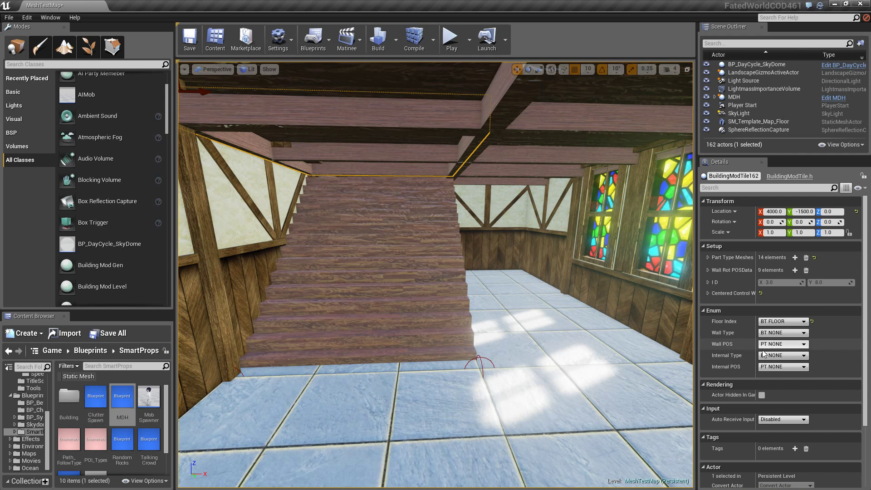
{"action": "left_click", "coordinate": [783, 322]}
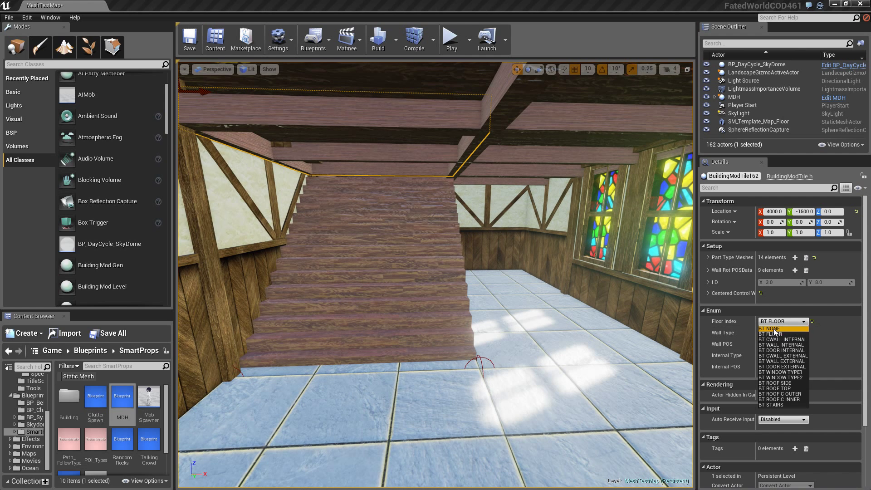
{"action": "left_click", "coordinate": [771, 328]}
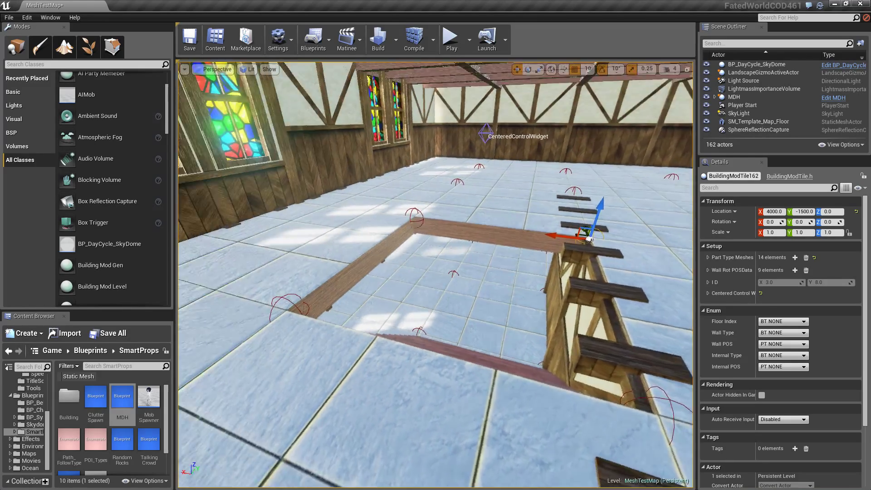
{"action": "right_click", "coordinate": [448, 332]}
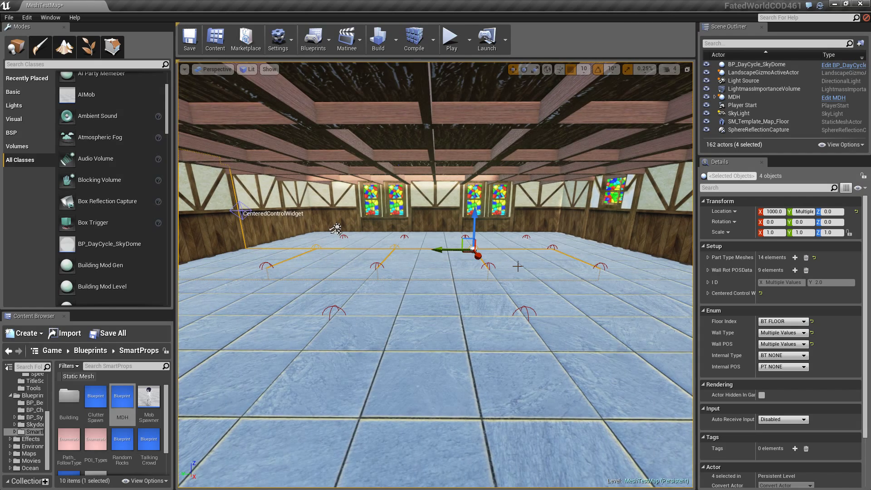
Set Internal Type to BT WALL INTERNAL on the five selected tiles and adjust Internal POS.
{"action": "left_click", "coordinate": [807, 322]}
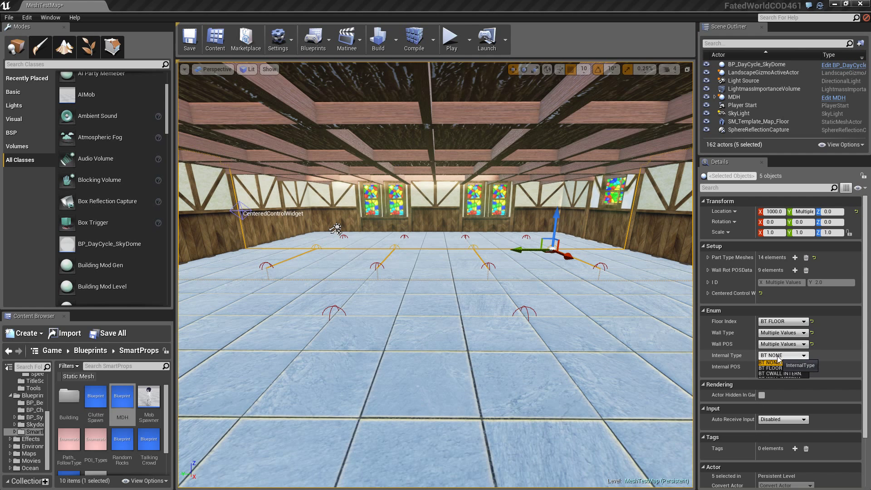
{"action": "left_click", "coordinate": [781, 355]}
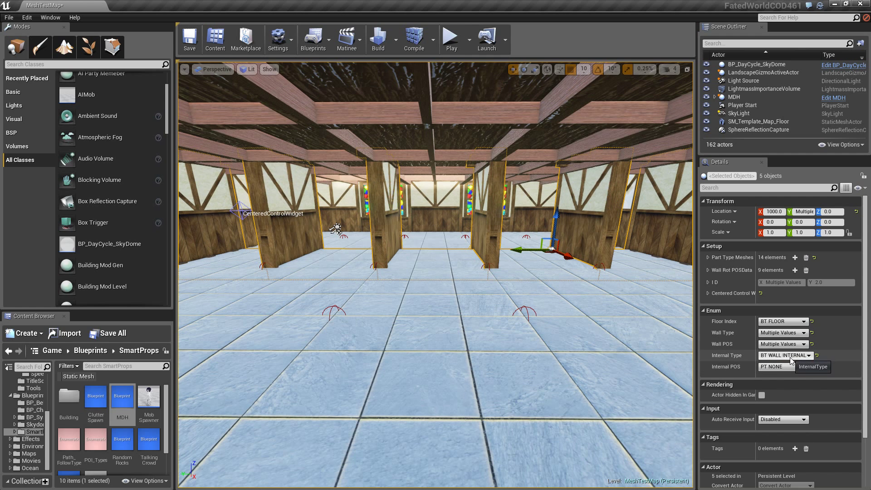
{"action": "left_click", "coordinate": [805, 355]}
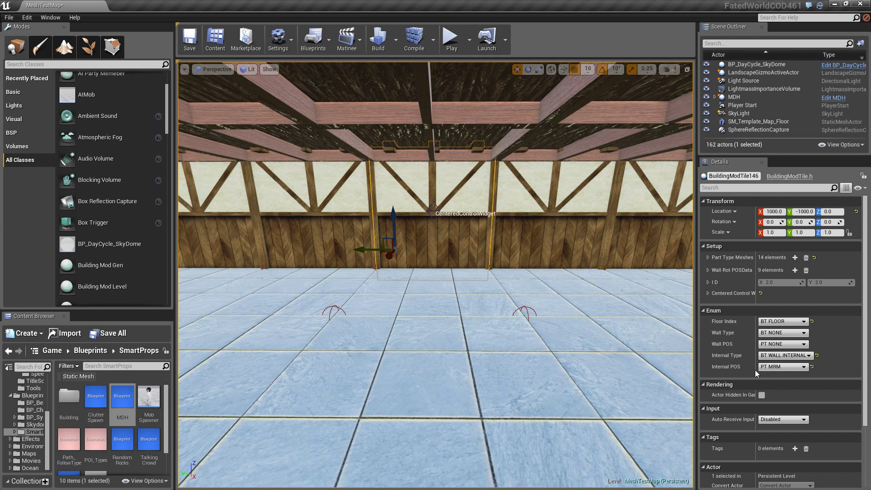
{"action": "left_click", "coordinate": [803, 355]}
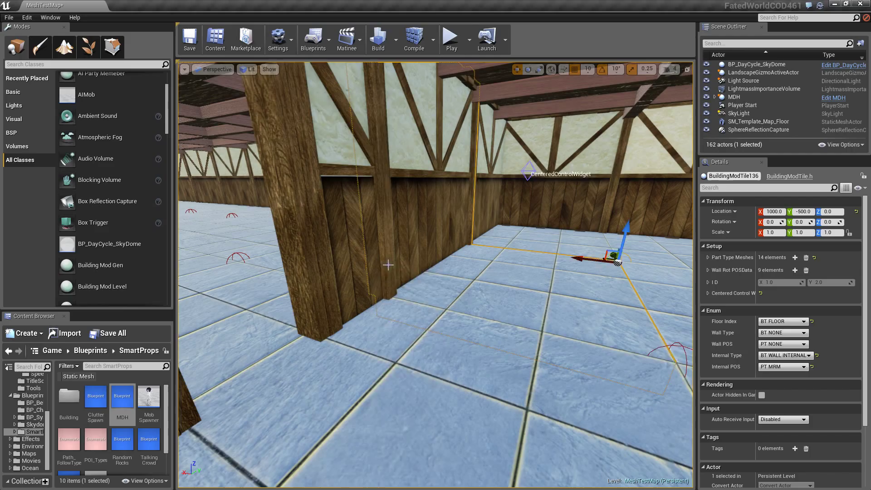
Pick one interior tile and assign it a different Wall Type in Details.
{"action": "right_click", "coordinate": [388, 265]}
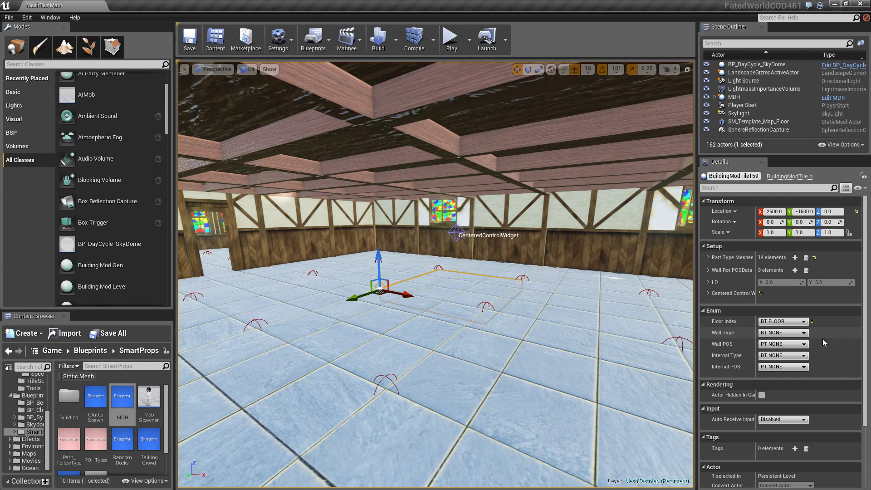
{"action": "left_click", "coordinate": [782, 332]}
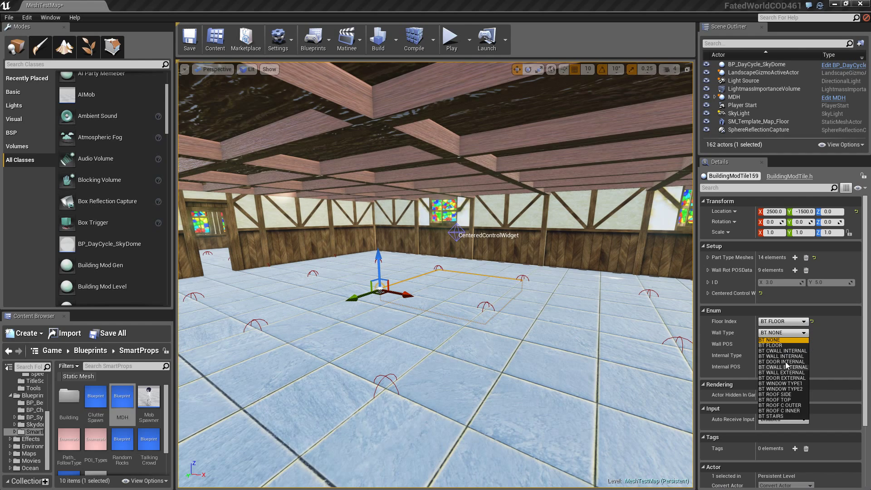
{"action": "left_click", "coordinate": [782, 368]}
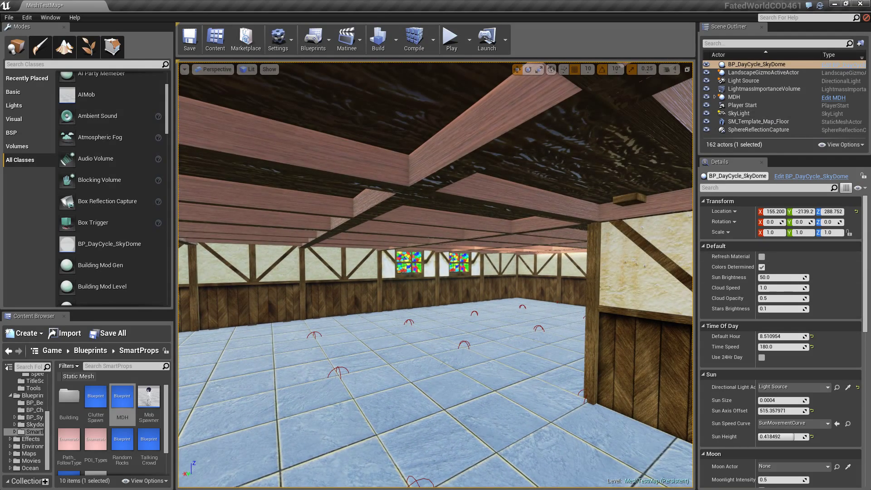
Select the MDH actor and set Level Dimension X and Y to 30.
{"action": "left_click", "coordinate": [734, 97]}
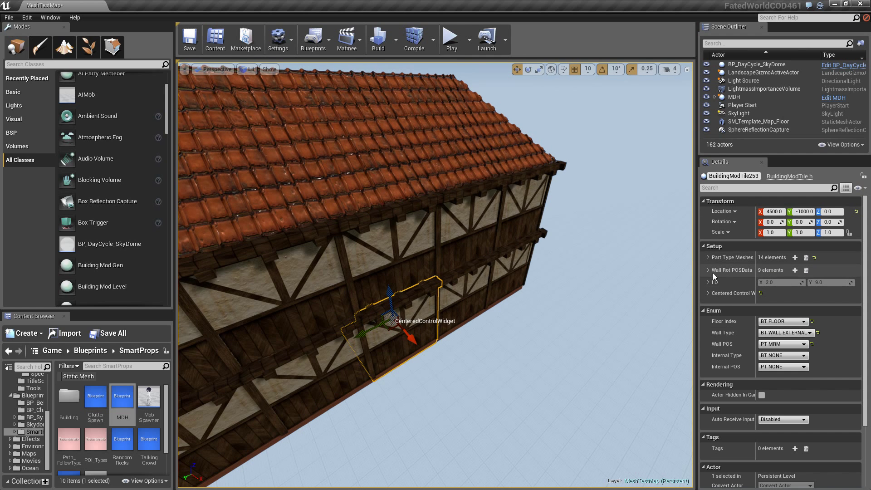
{"action": "left_click", "coordinate": [735, 97]}
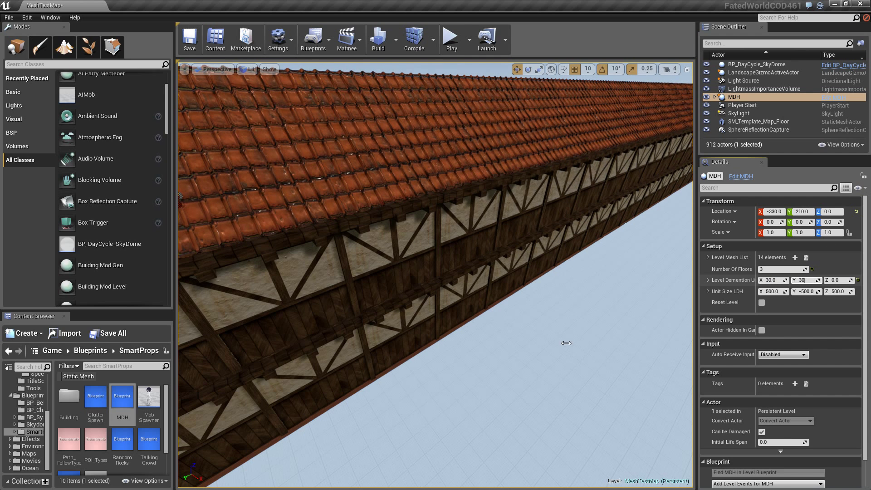
Enter the new MDH dimension value to rebuild, then inspect a tile of the big building.
{"action": "type", "text": "300"}
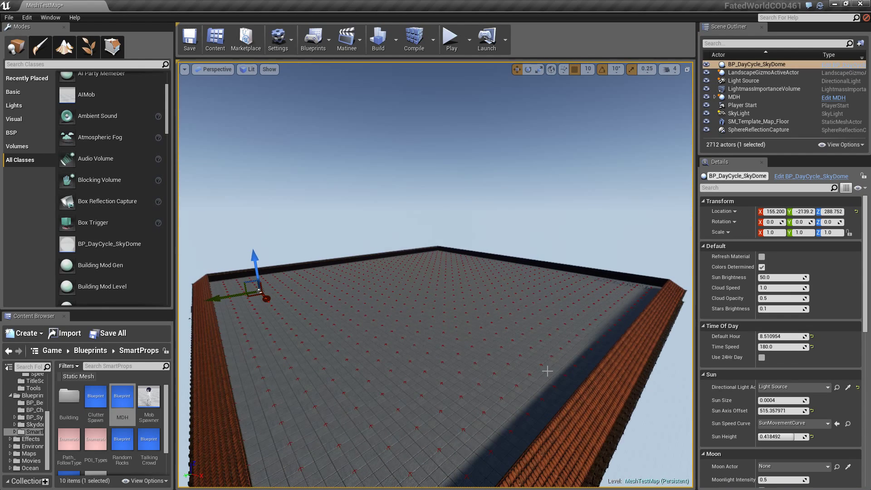
{"action": "right_click", "coordinate": [523, 367]}
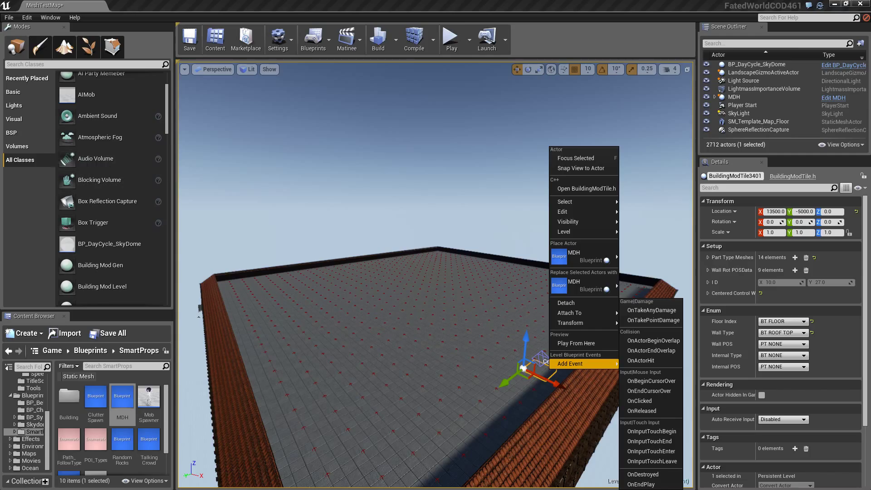